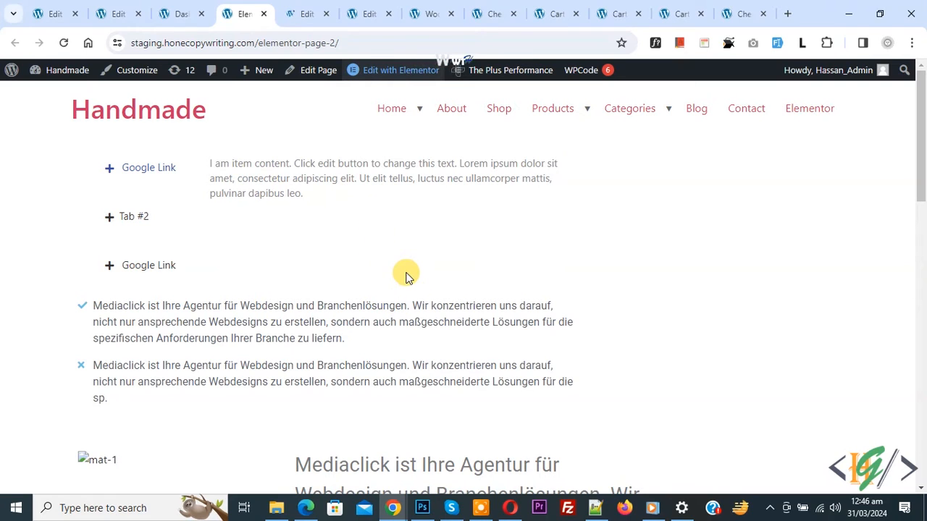
mouse_move(406, 257)
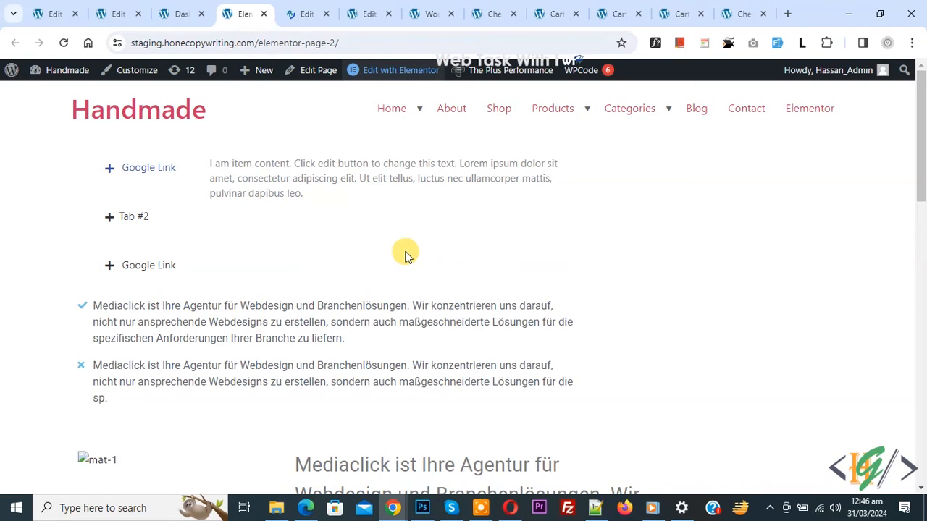
mouse_move(397, 218)
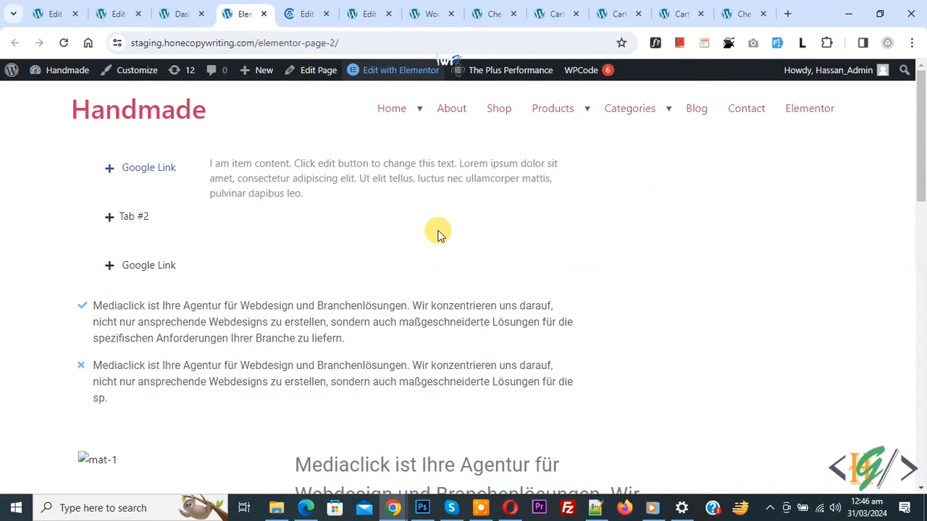
mouse_move(416, 257)
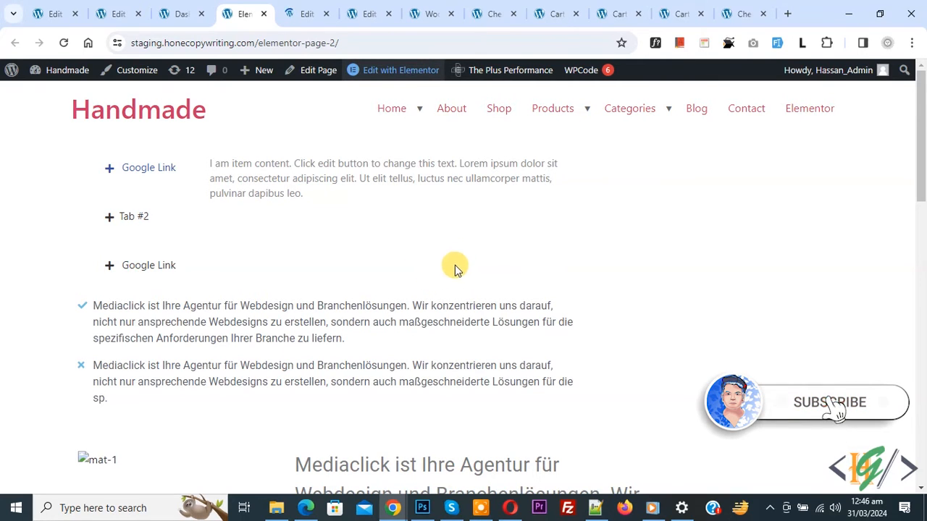
mouse_move(422, 225)
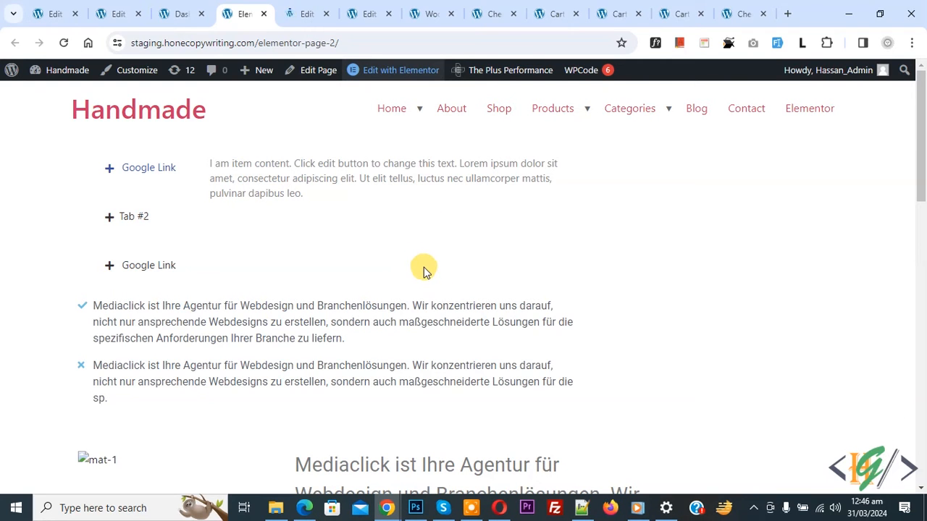
- From the admin dashboard, search the plugin directory for 'Unlimited Elements For Elementor' and install it
left_click(179, 13)
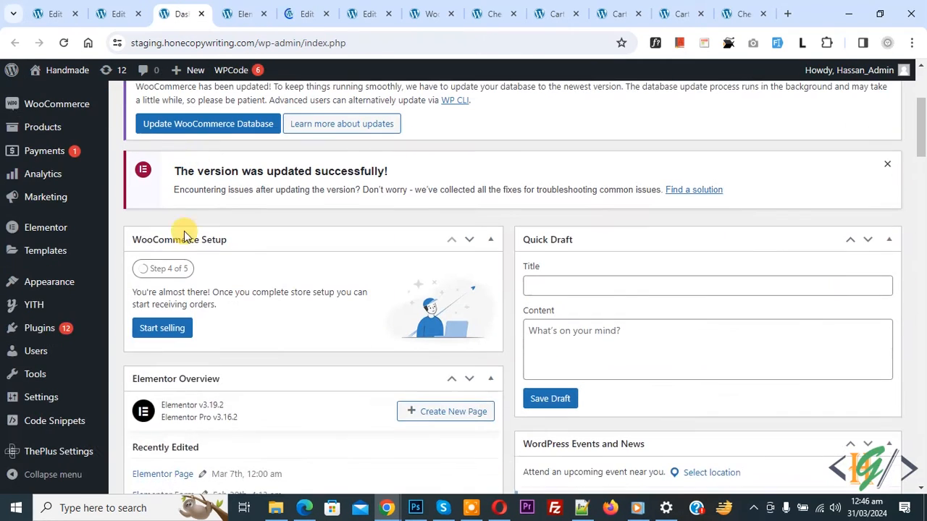
left_click(152, 349)
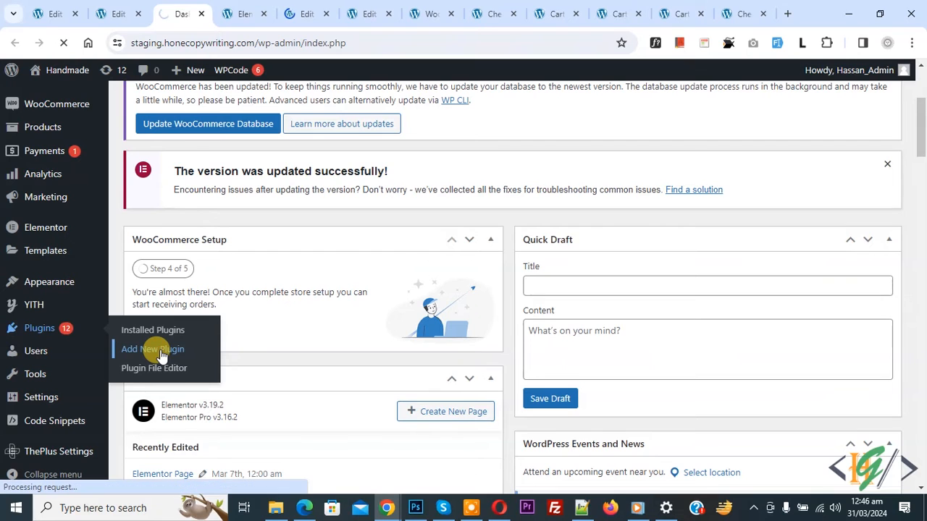
left_click(152, 349)
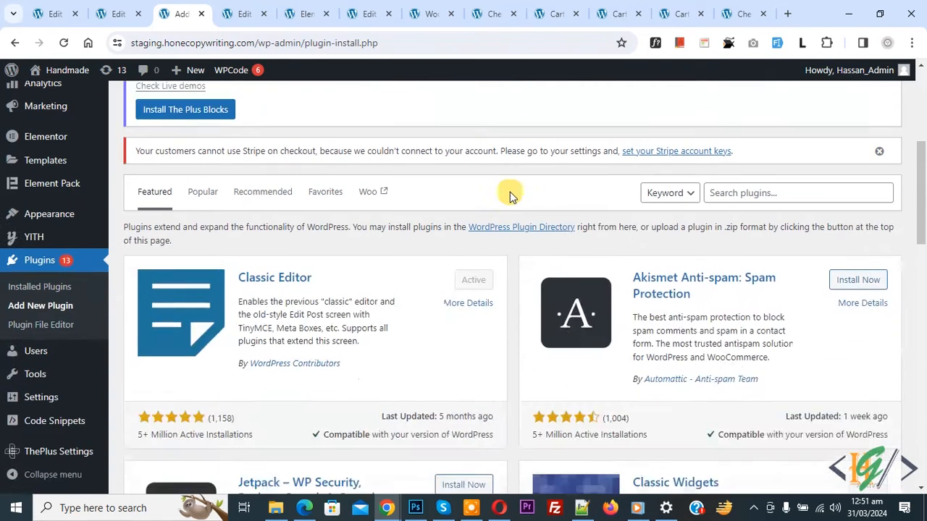
type("Unlimited Elements For Elementor")
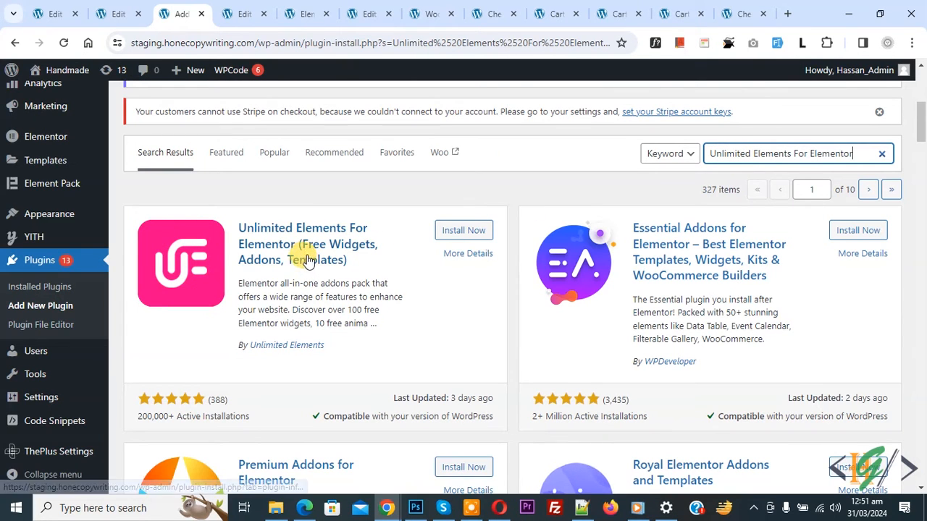
mouse_move(300, 264)
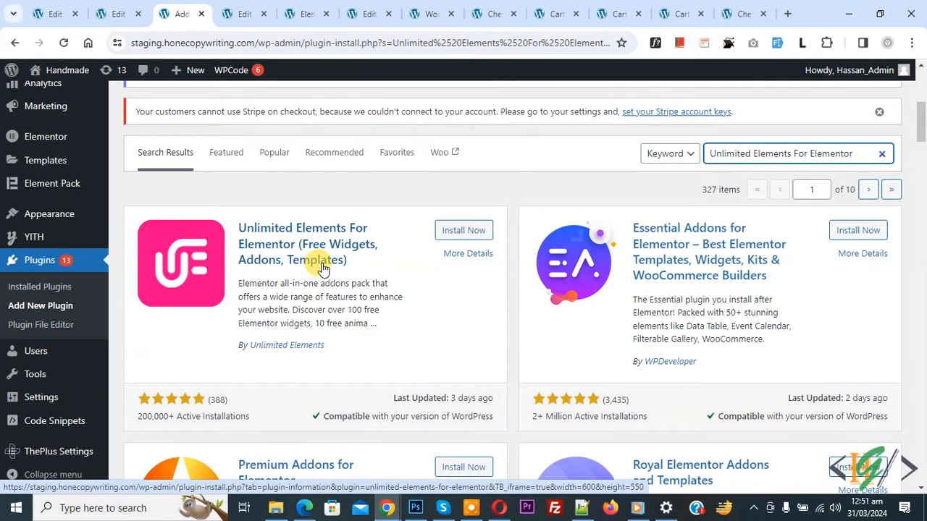
left_click(463, 230)
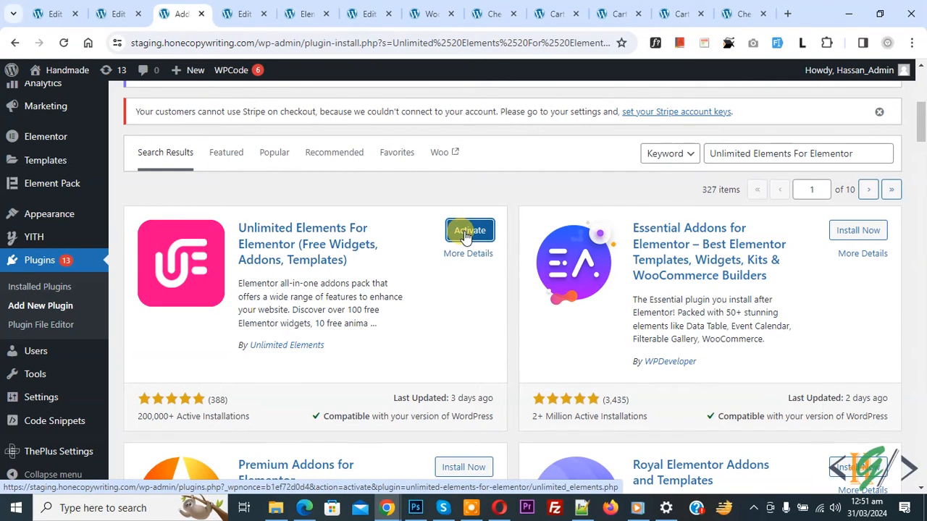
- Activate the plugin, skip the update notifications opt-in, and scroll through its home dashboard
left_click(469, 231)
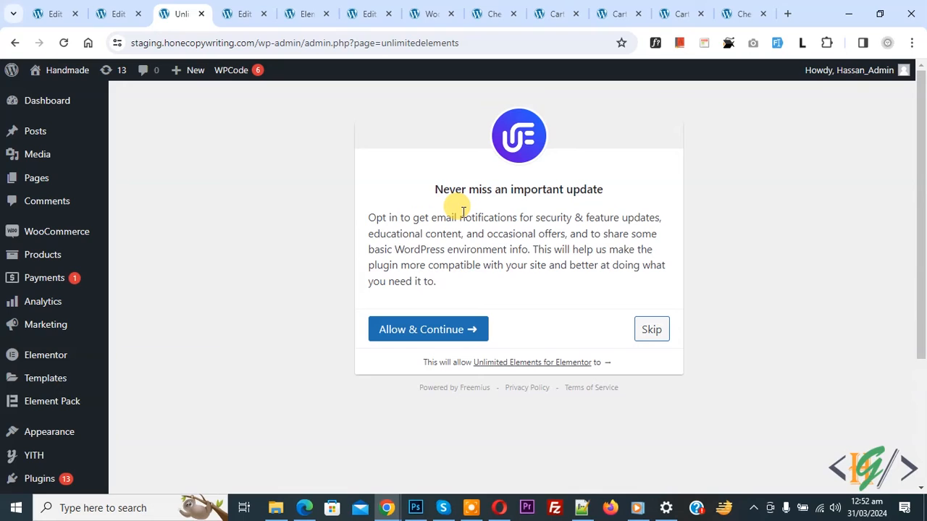
mouse_move(447, 259)
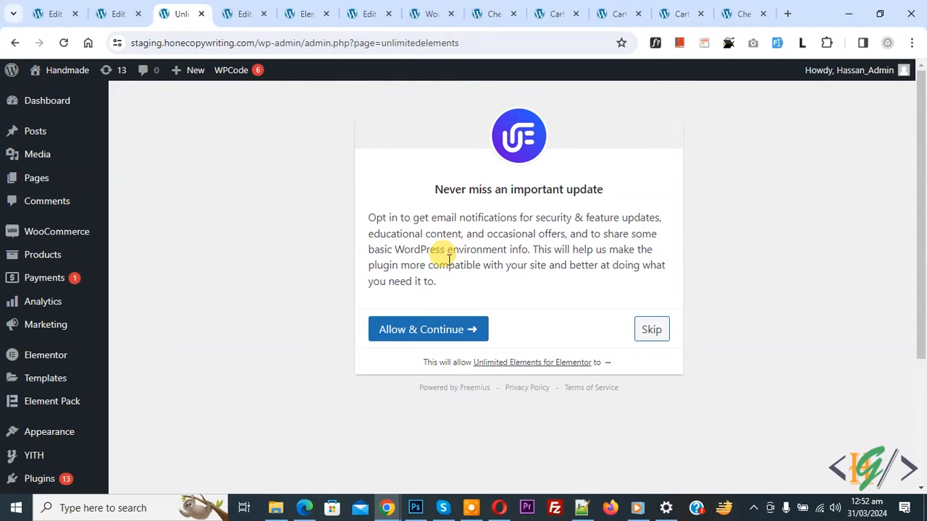
mouse_move(628, 330)
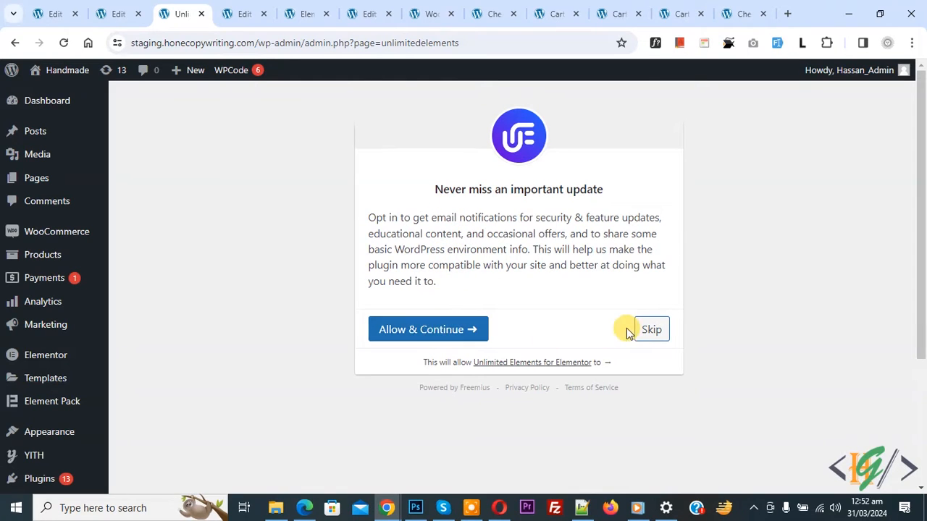
left_click(650, 329)
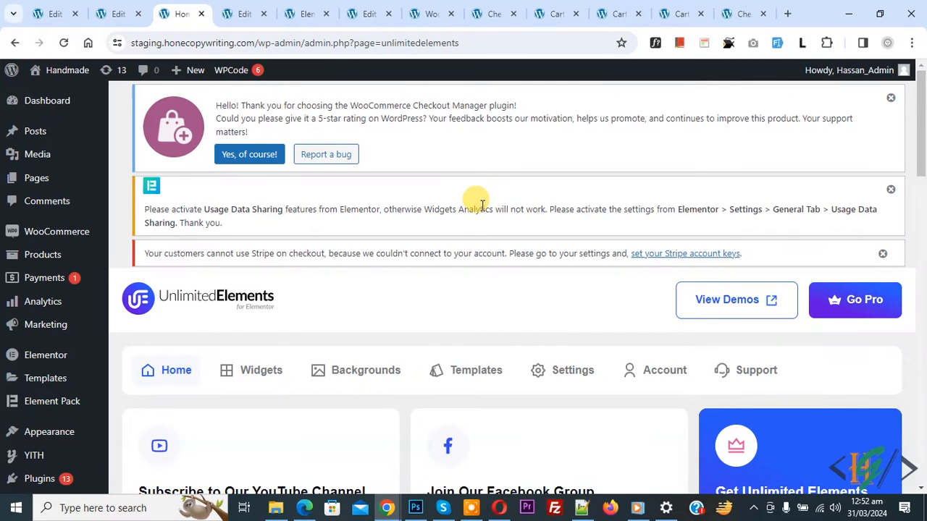
scroll("down", 3)
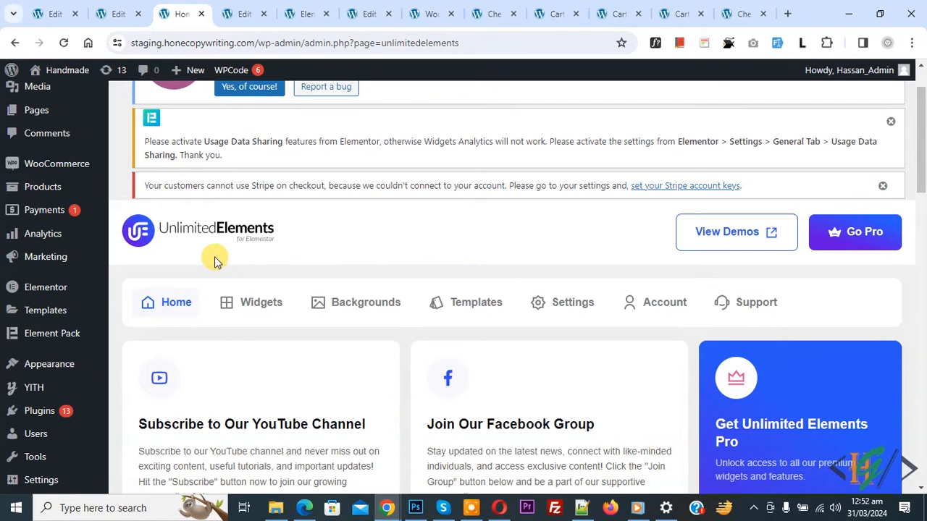
scroll("down", 3)
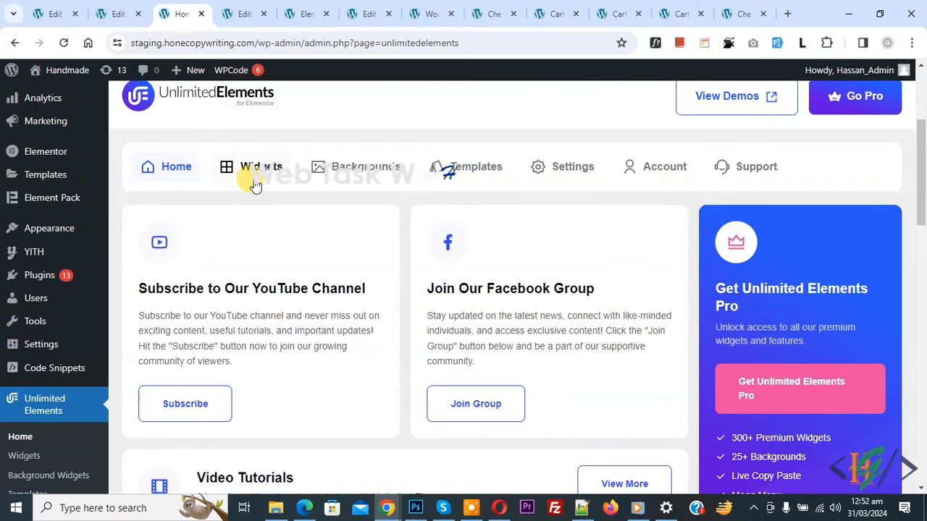
mouse_move(572, 166)
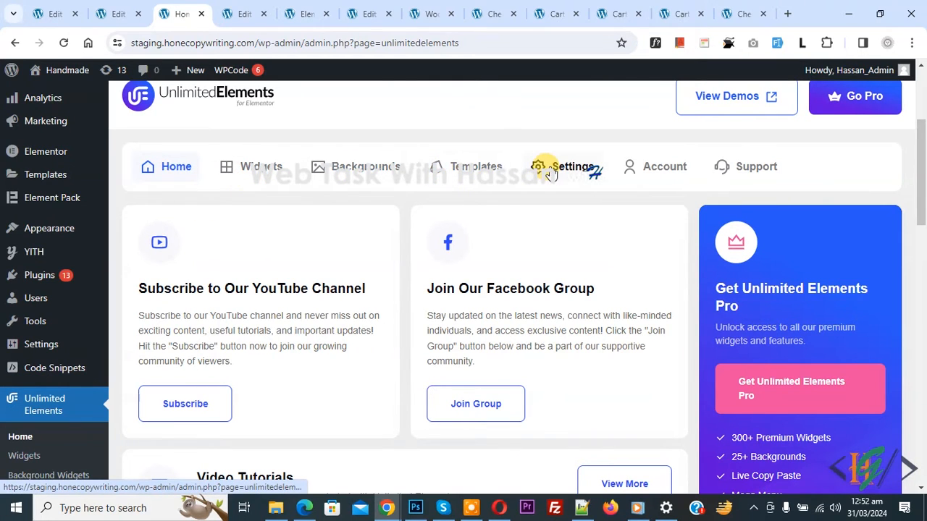
- In the Widgets catalogue, filter to the Content Boxes category
left_click(261, 166)
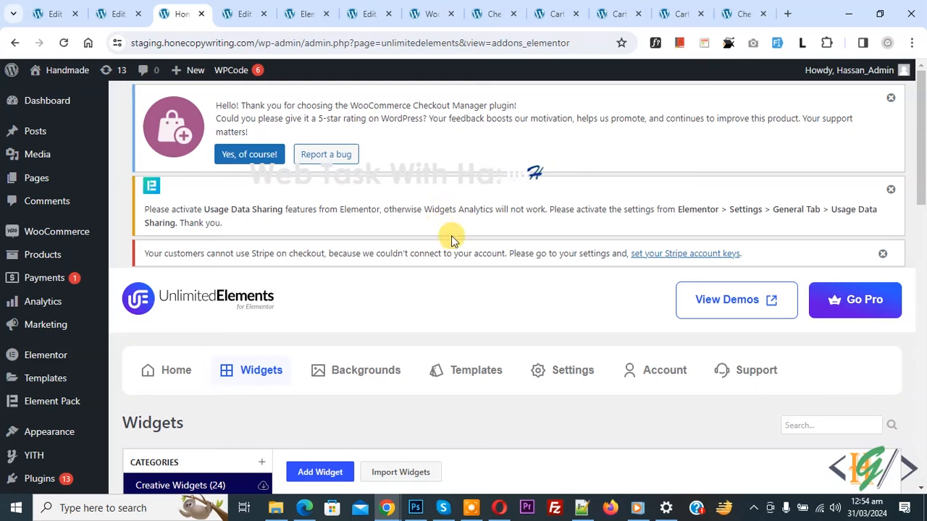
scroll("down", 3)
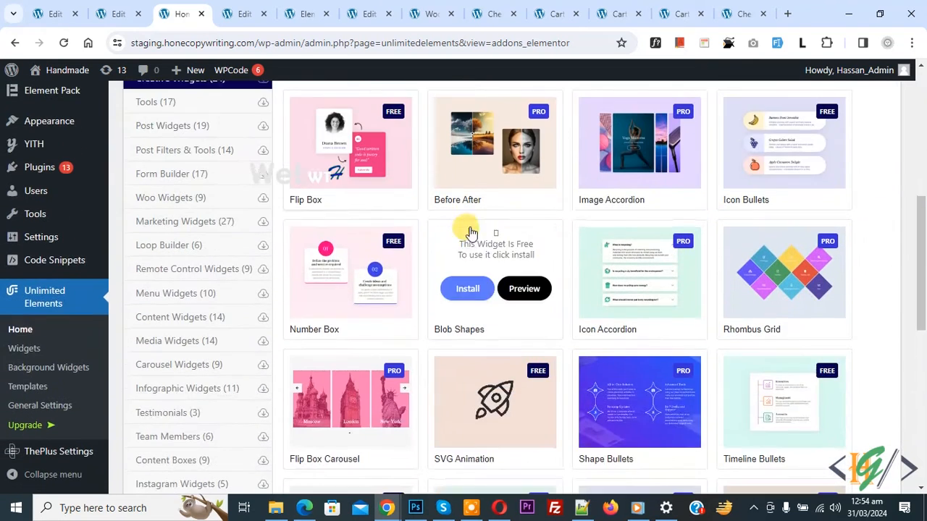
scroll("down", 3)
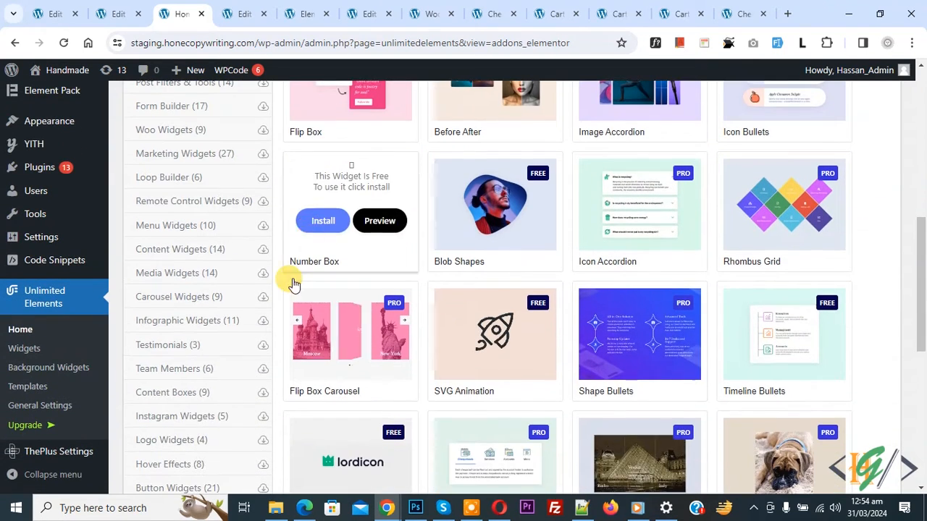
left_click(172, 392)
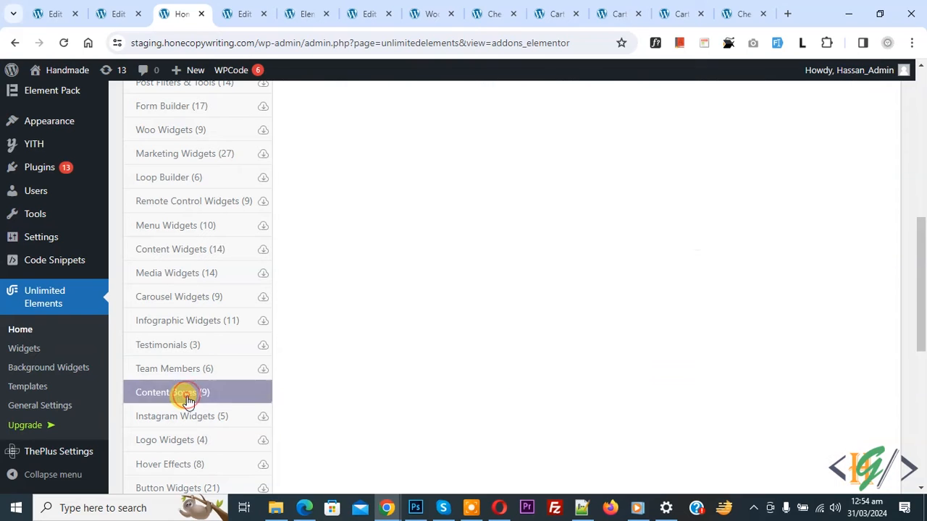
left_click(173, 392)
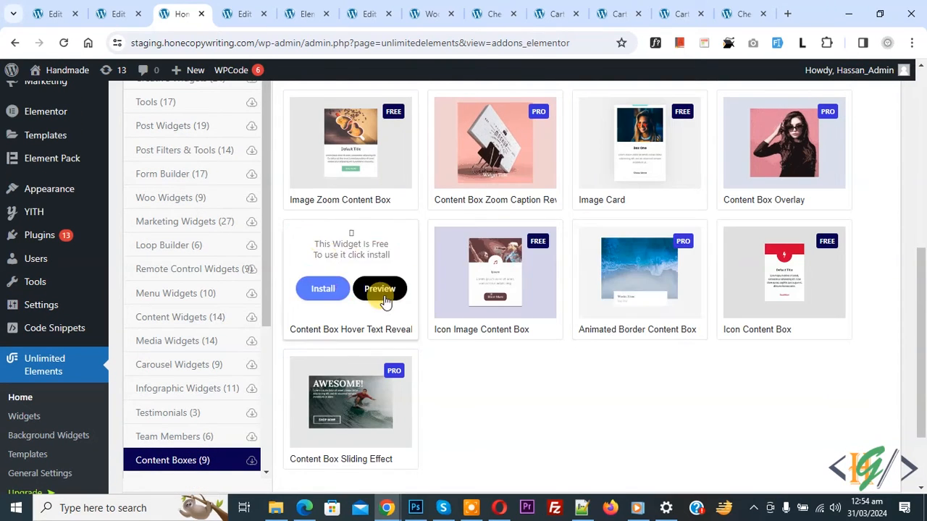
mouse_move(326, 345)
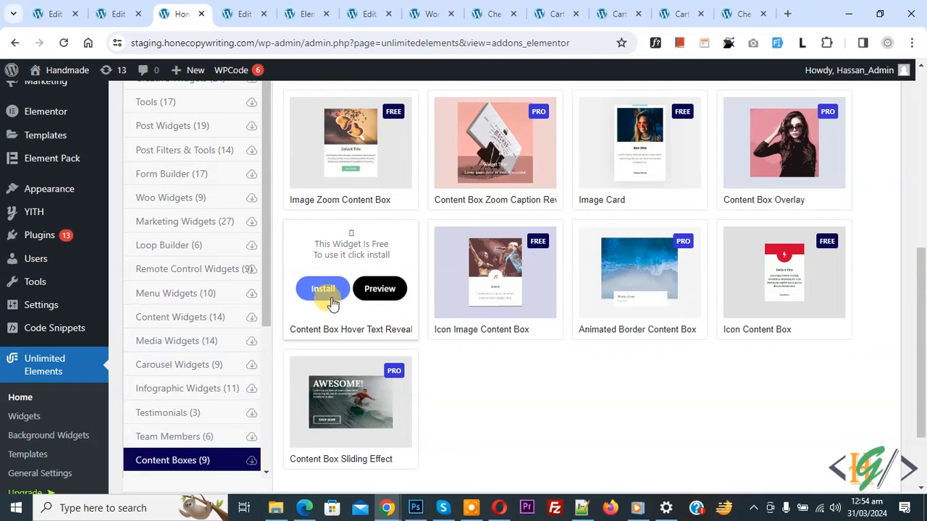
- Install the free Content Box Hover Text Reveal widget and return to the Elementor editor
left_click(322, 288)
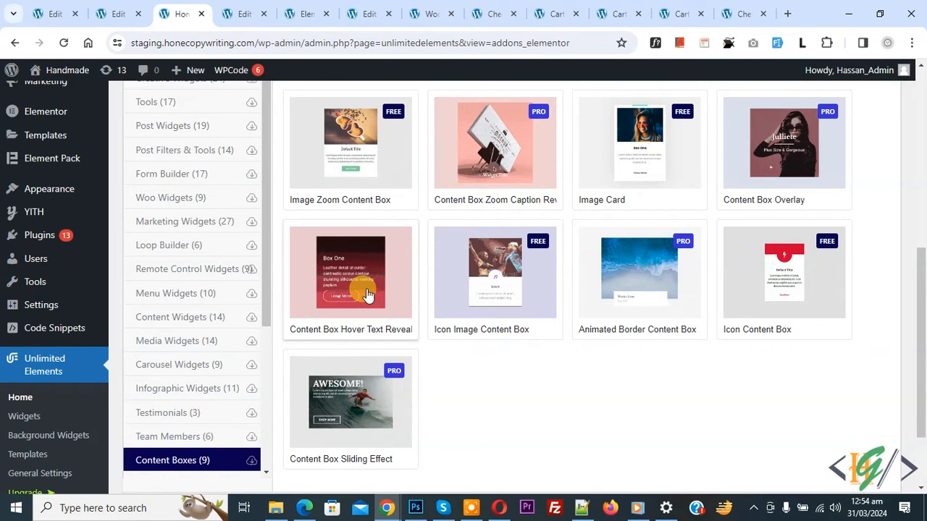
left_click(244, 13)
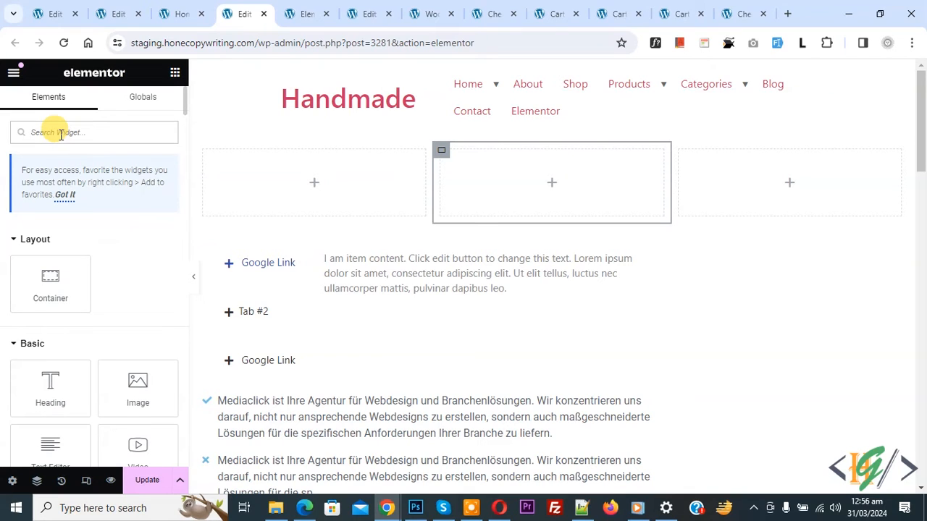
- Search the Elementor widgets for 'box hover' to find the Content Box Hover Text Reveal widget
type("box")
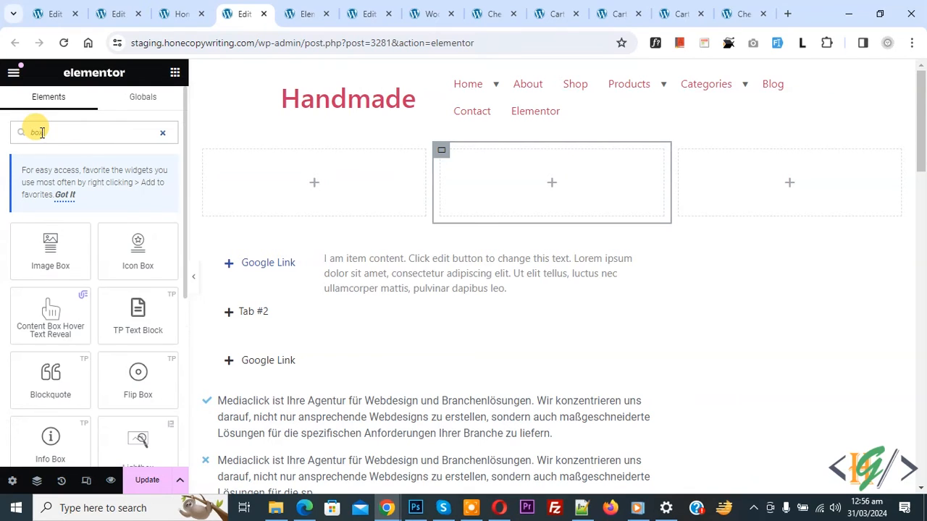
type("box hover")
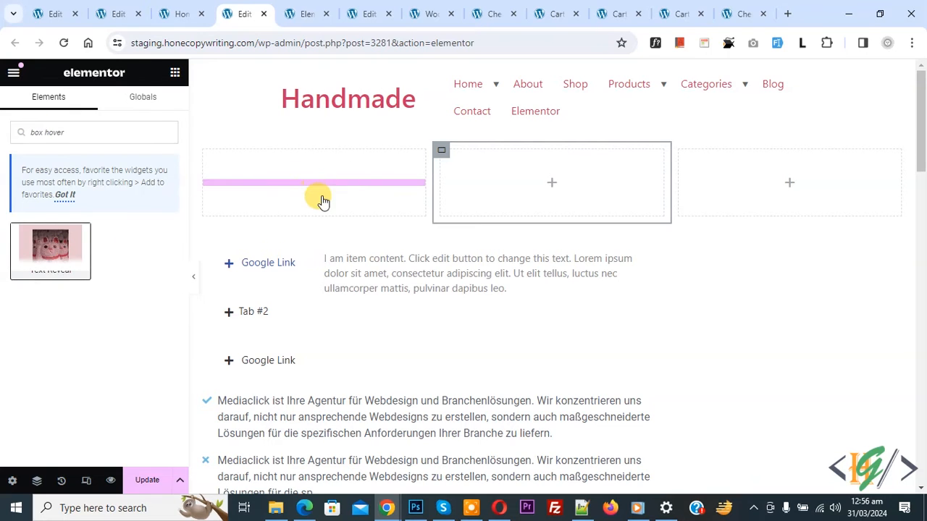
- Drop the widget into the left column and switch Show Button Two to Yes for a Buy Now button
left_click(314, 182)
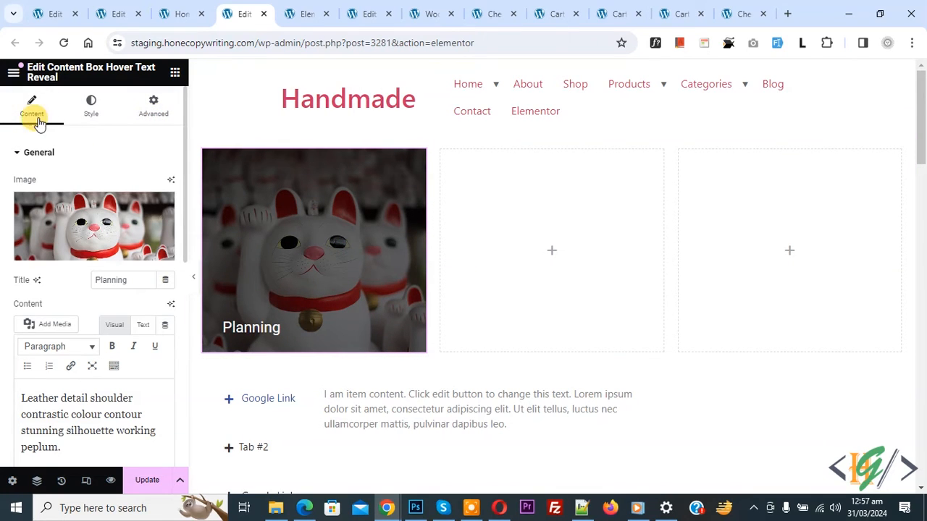
mouse_move(45, 175)
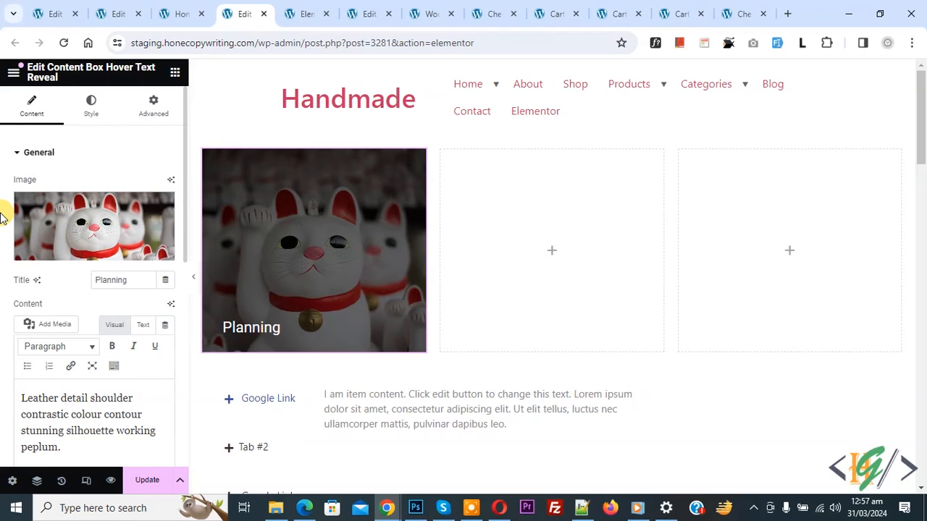
scroll("down", 3)
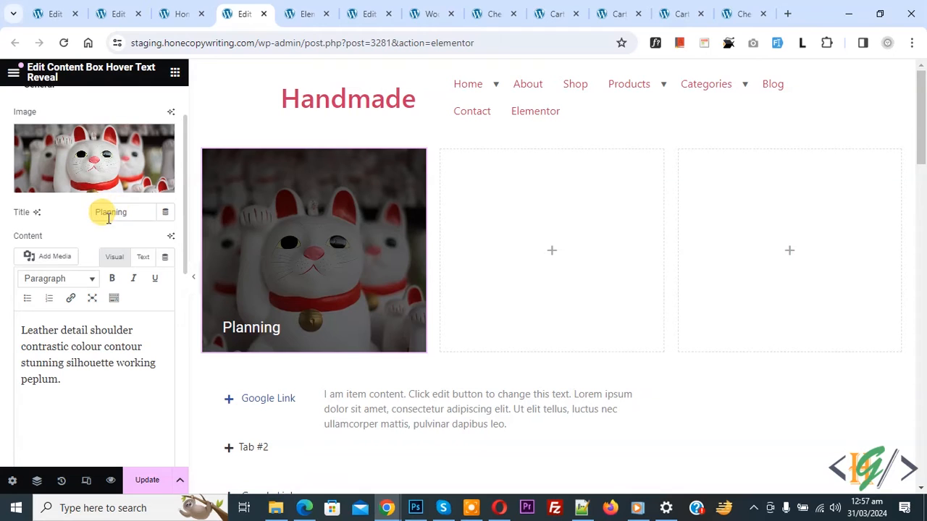
scroll("down", 3)
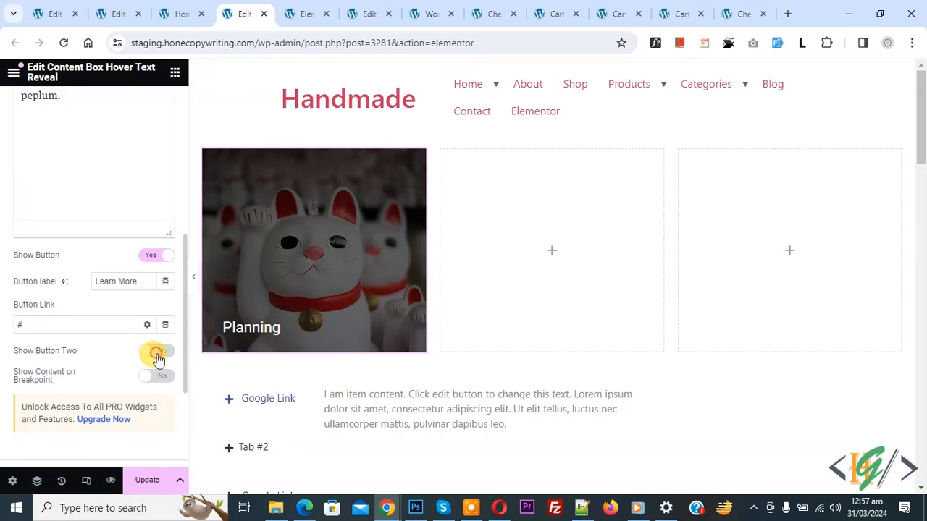
left_click(157, 354)
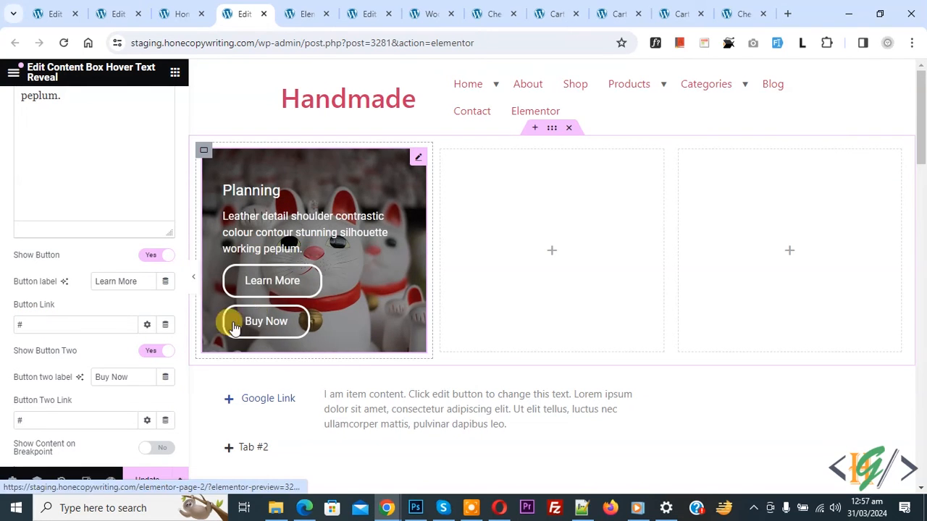
left_click(157, 351)
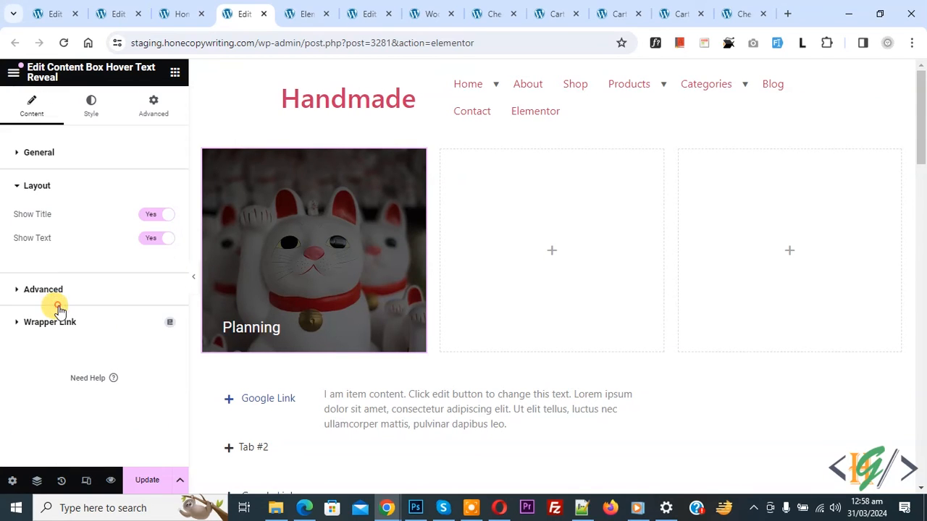
mouse_move(29, 214)
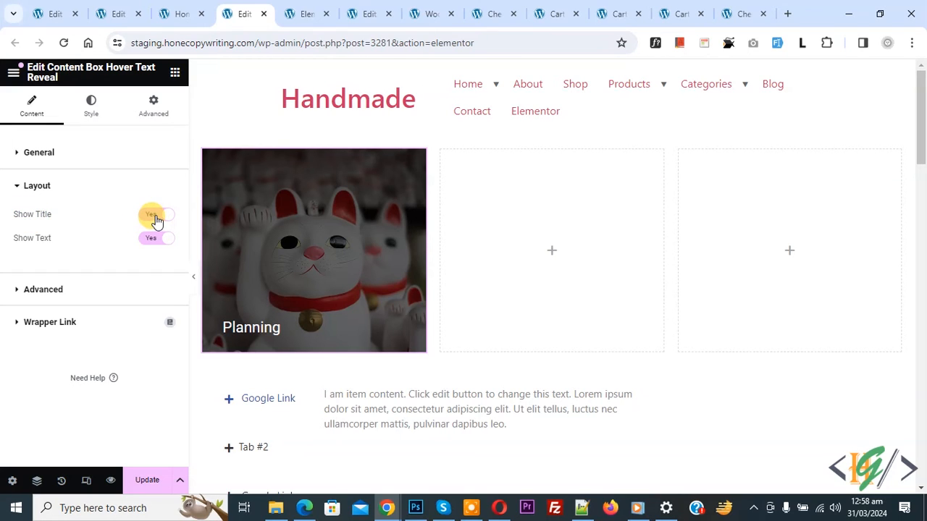
- In the Layout section switch Show Title to No so only the text and Learn More button reveal
left_click(156, 214)
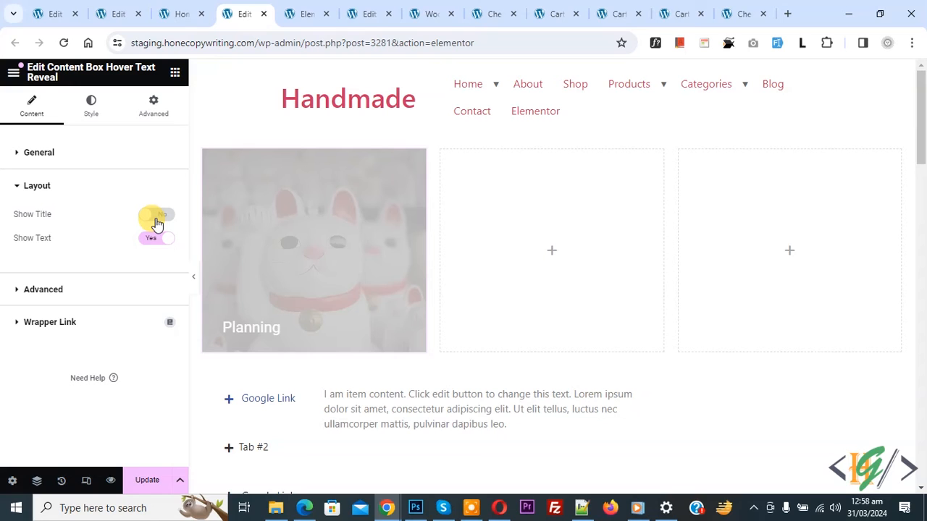
left_click(157, 214)
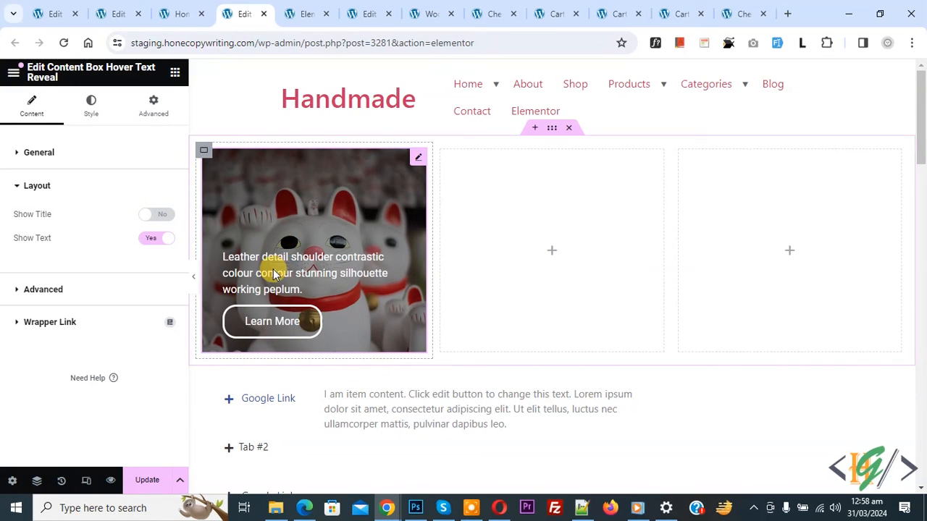
left_click(157, 214)
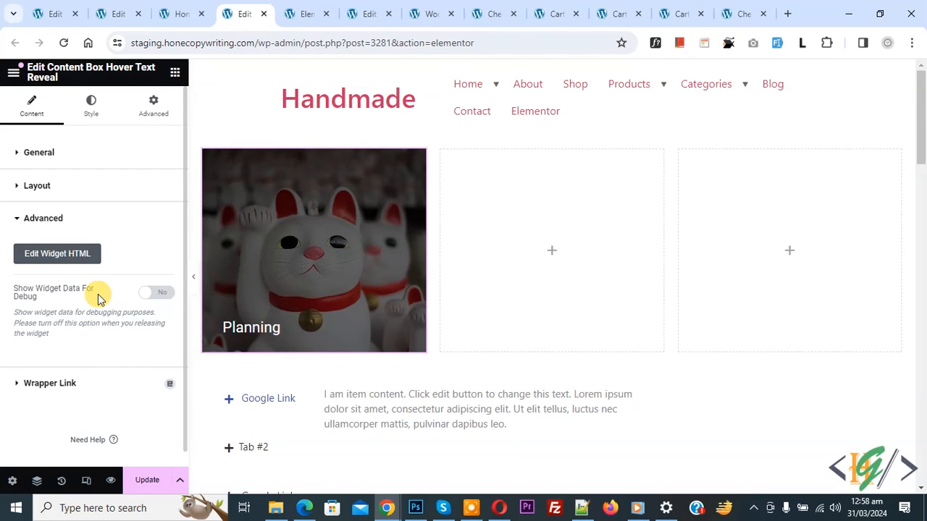
mouse_move(58, 287)
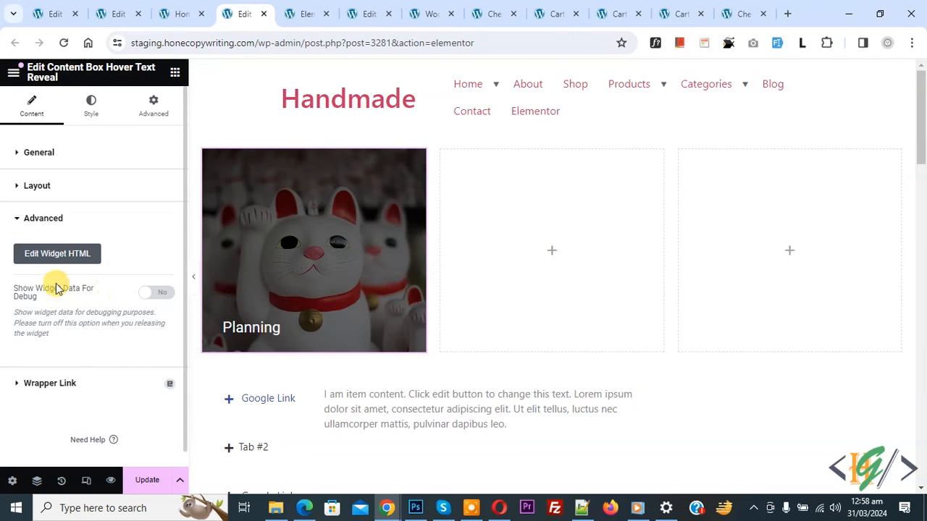
mouse_move(98, 282)
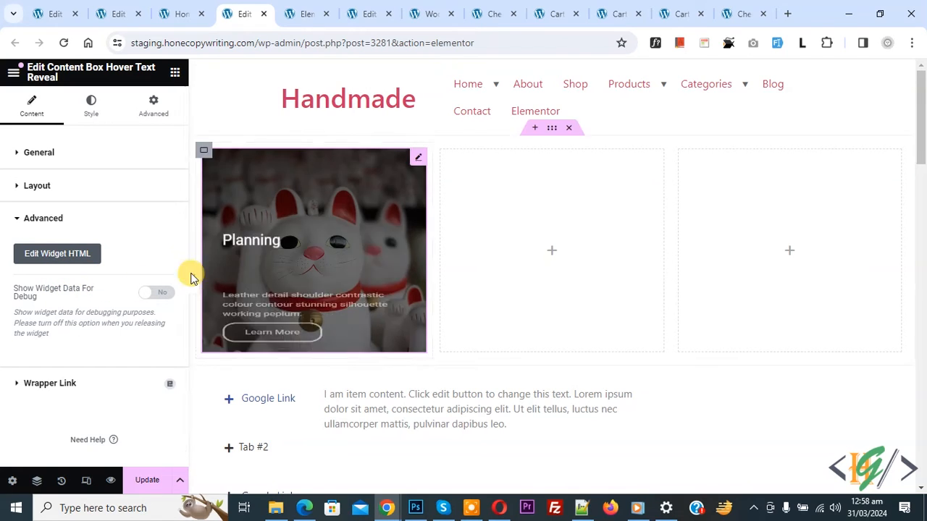
- Bring up the widget's advanced options with HTML editing and debug data
right_click(314, 250)
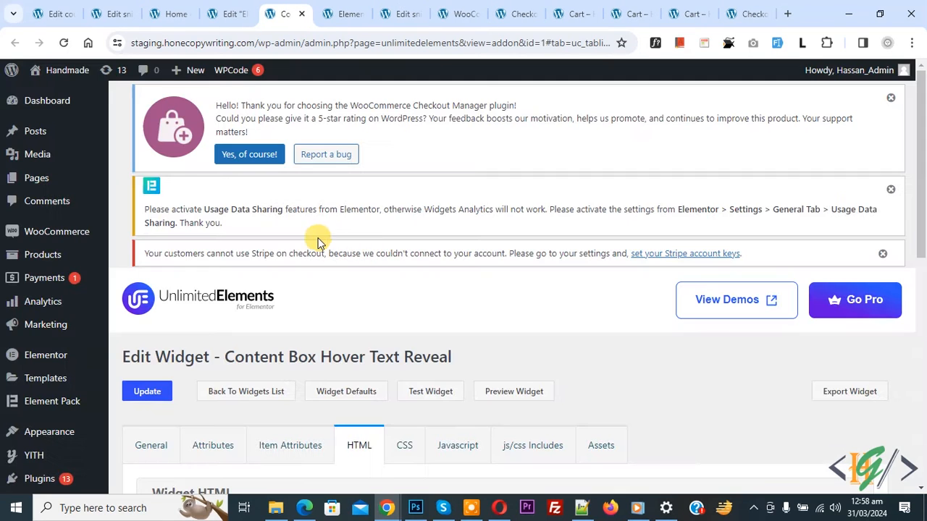
- Review the Content Box Hover Text Reveal widget's HTML edit page, selecting part of its name heading
left_click_drag(156, 357, 350, 356)
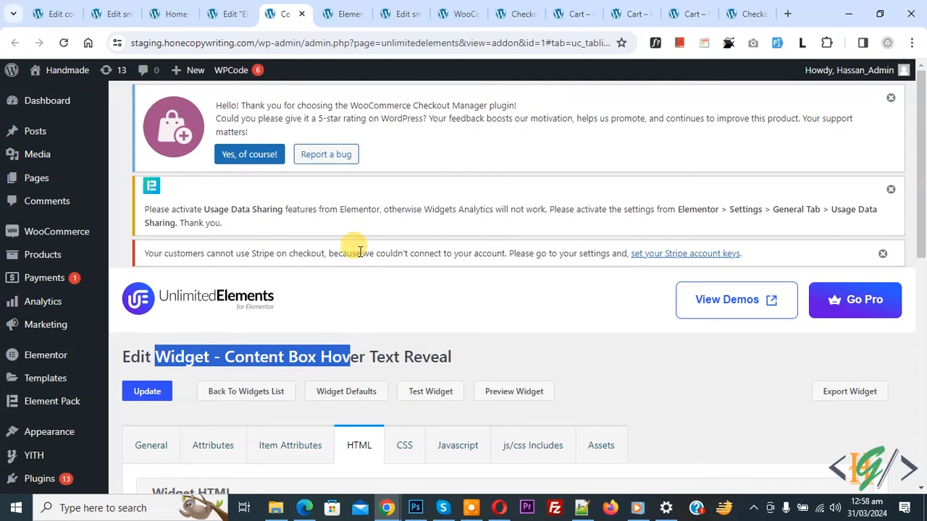
scroll("down", 3)
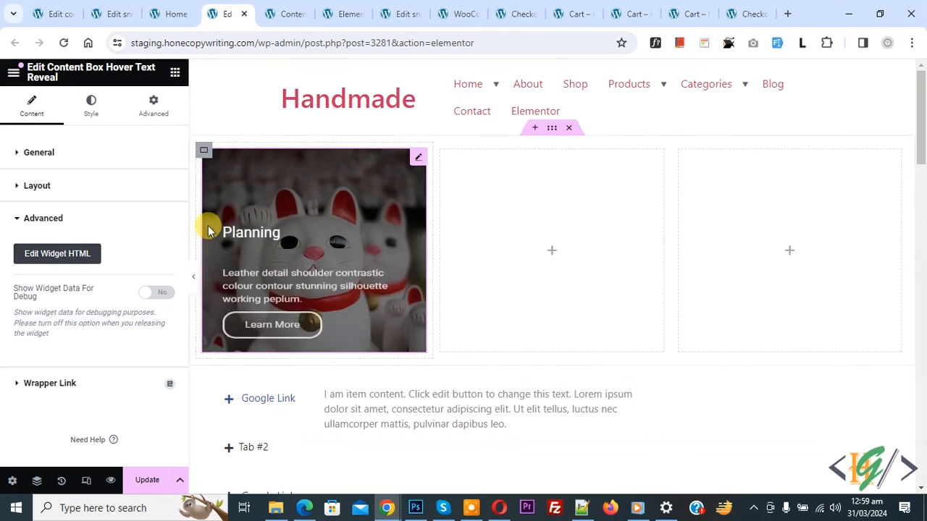
- In the Style settings try Content Vertical Align at Center, then restore it to End
left_click(91, 105)
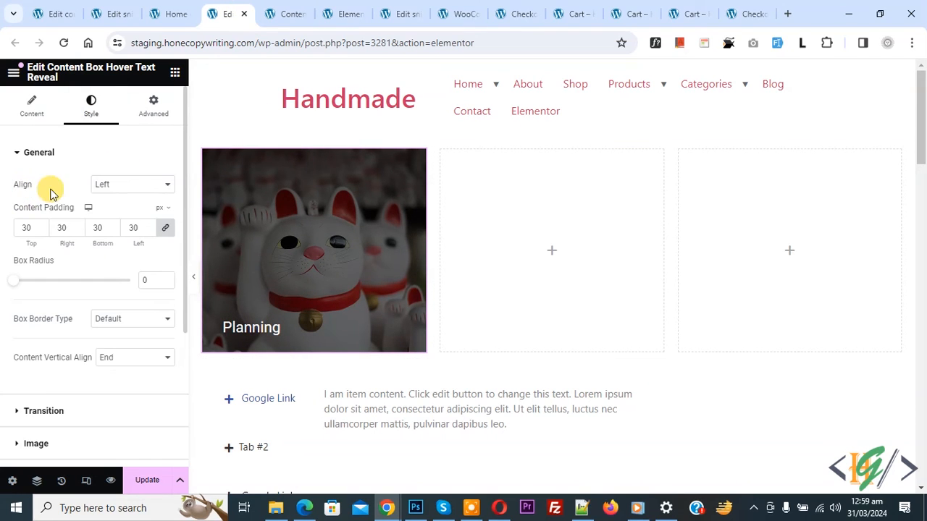
mouse_move(114, 211)
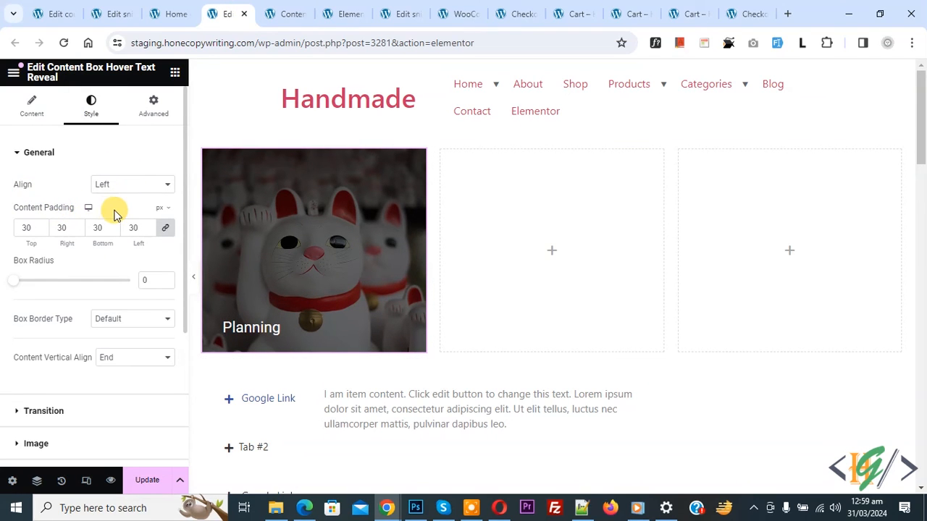
scroll("down", 3)
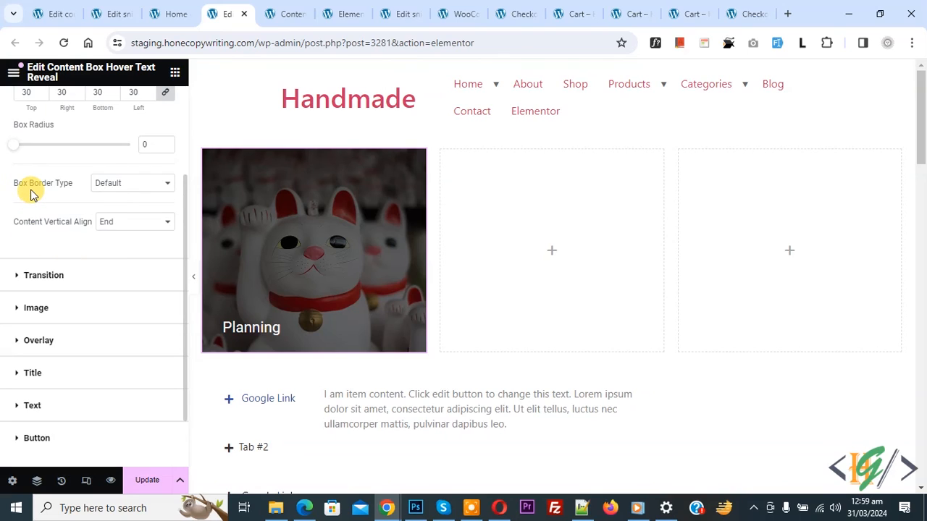
mouse_move(34, 231)
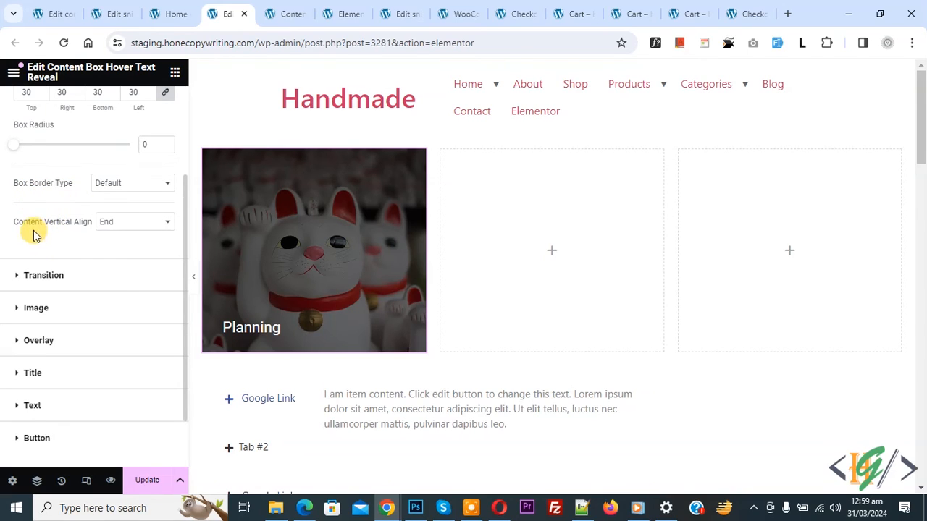
mouse_move(52, 232)
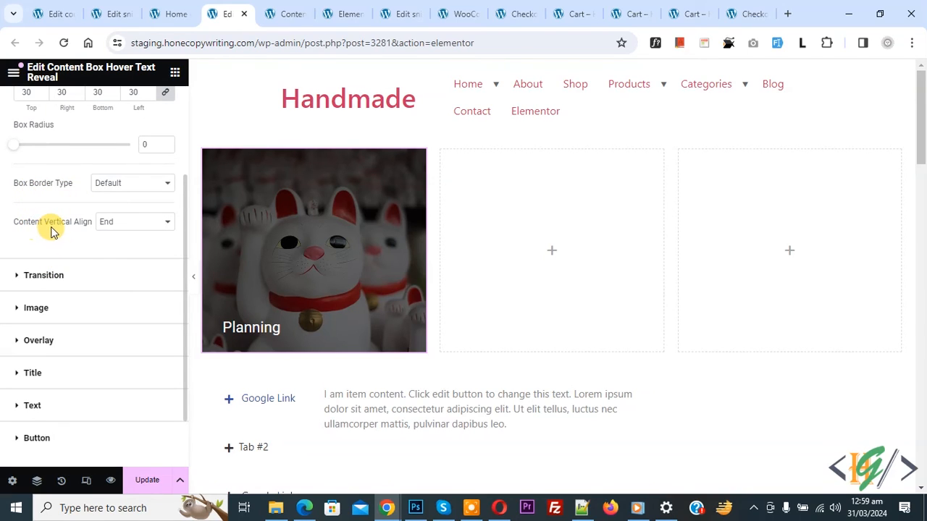
left_click(134, 222)
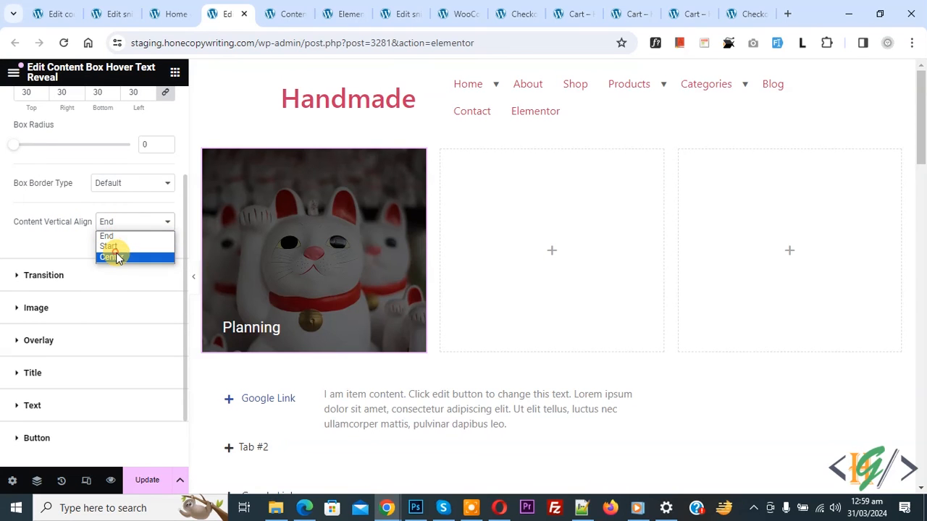
left_click(111, 257)
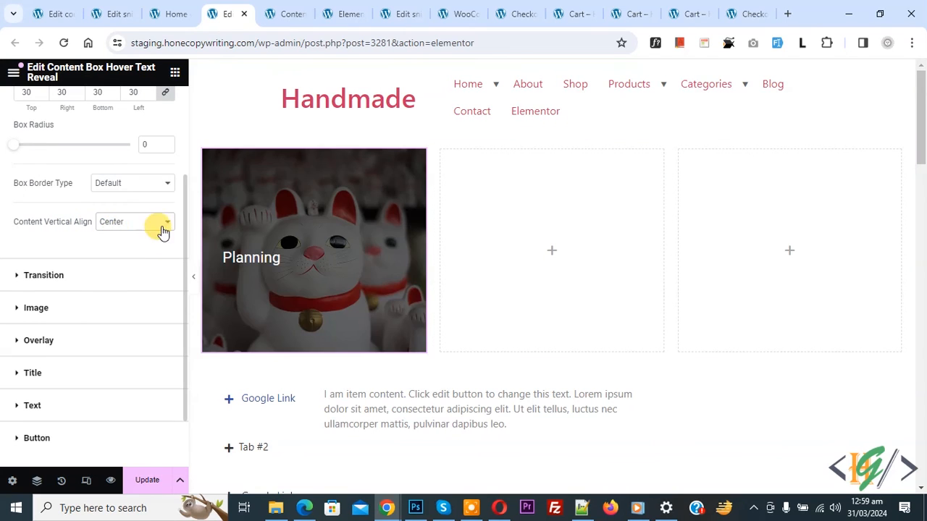
left_click(134, 222)
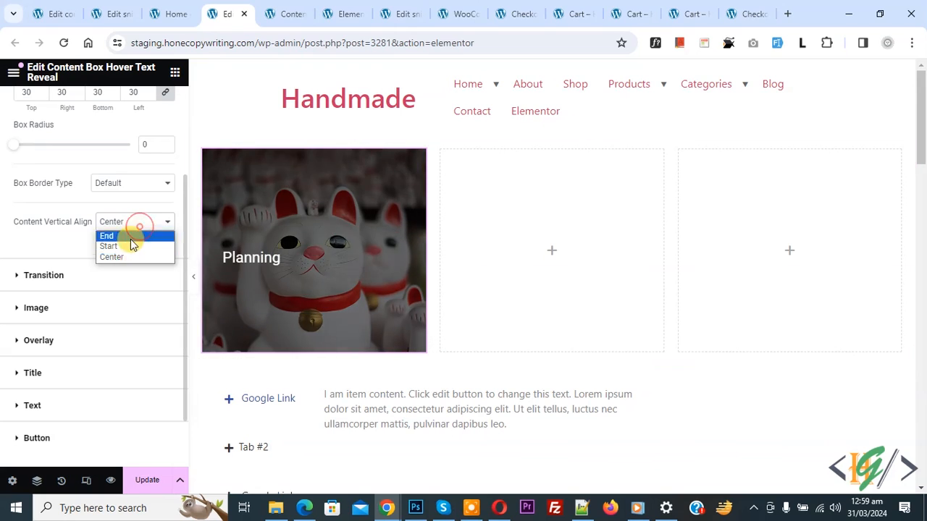
left_click(106, 237)
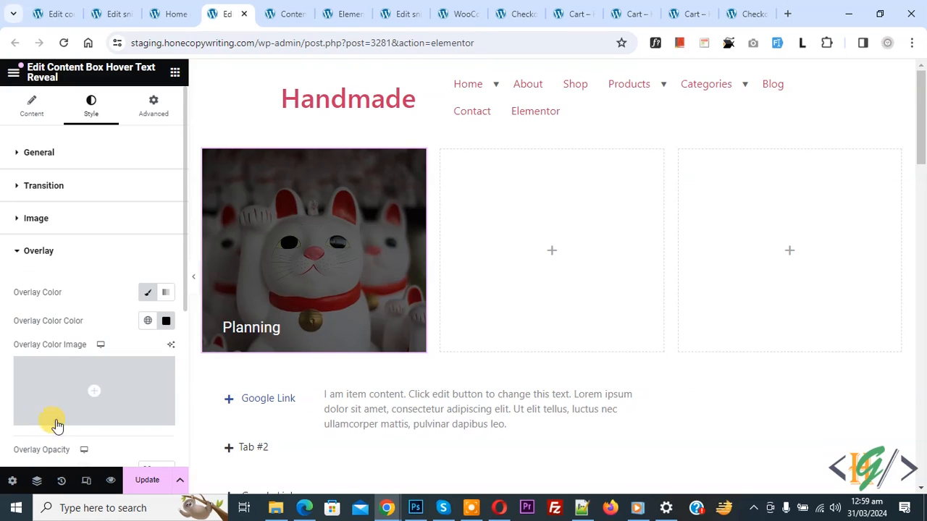
- View the Title colour and typography settings, then switch to the published page's browser tab
left_click(38, 251)
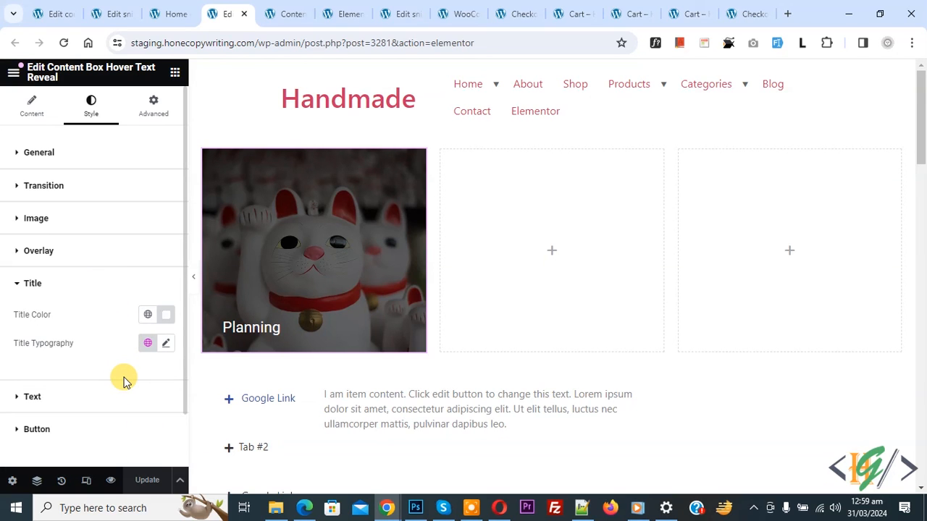
left_click(275, 13)
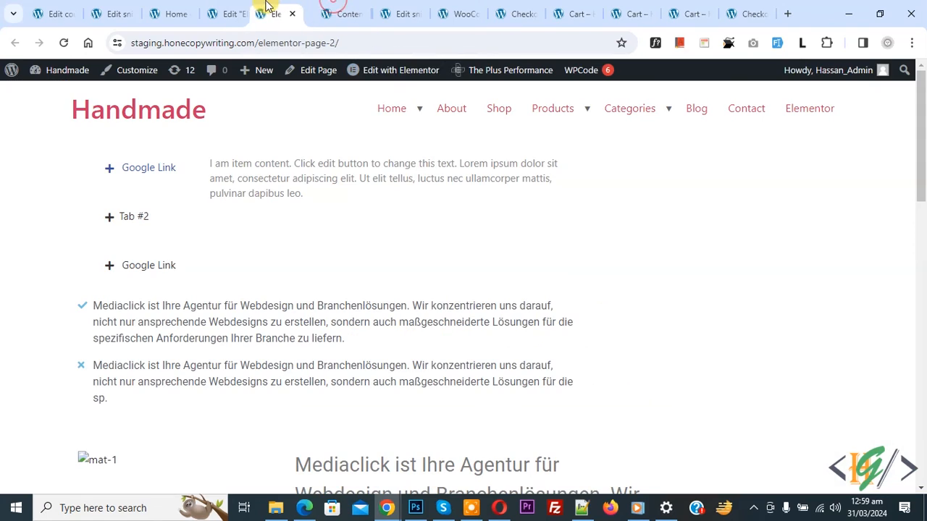
- Reload the live Handmade page and hover the cat box to reveal Planning title, text and Learn More
left_click(393, 70)
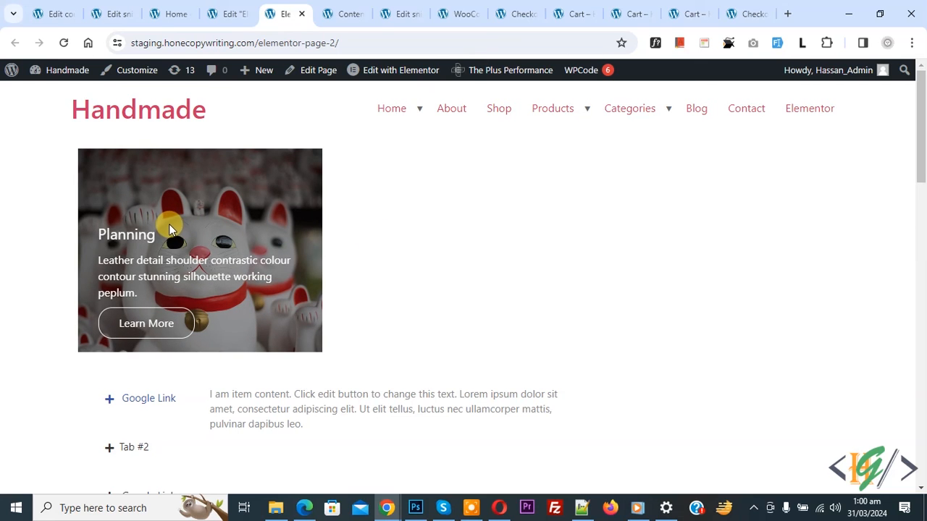
mouse_move(172, 303)
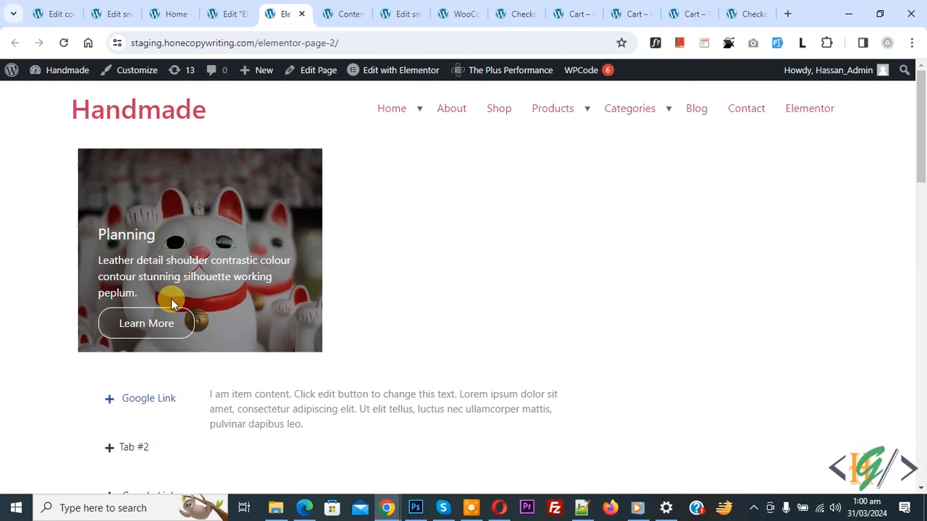
mouse_move(427, 289)
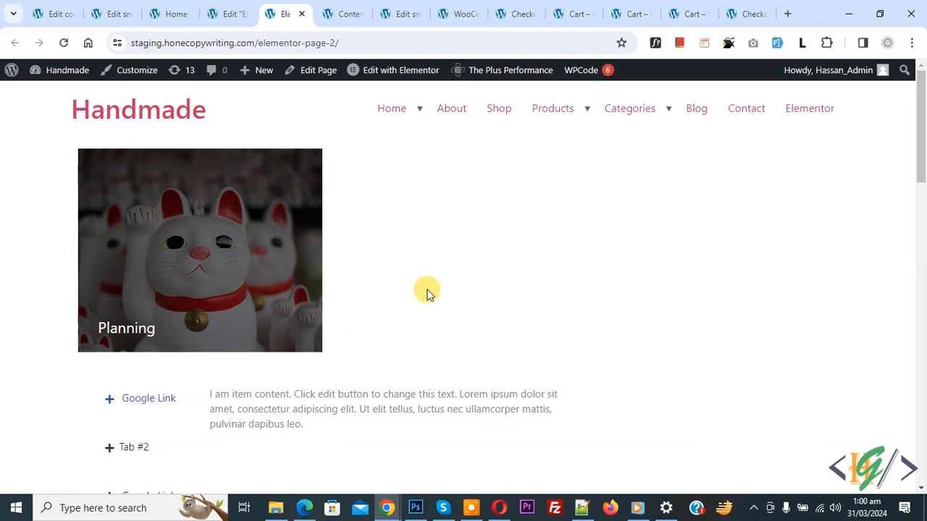
mouse_move(443, 397)
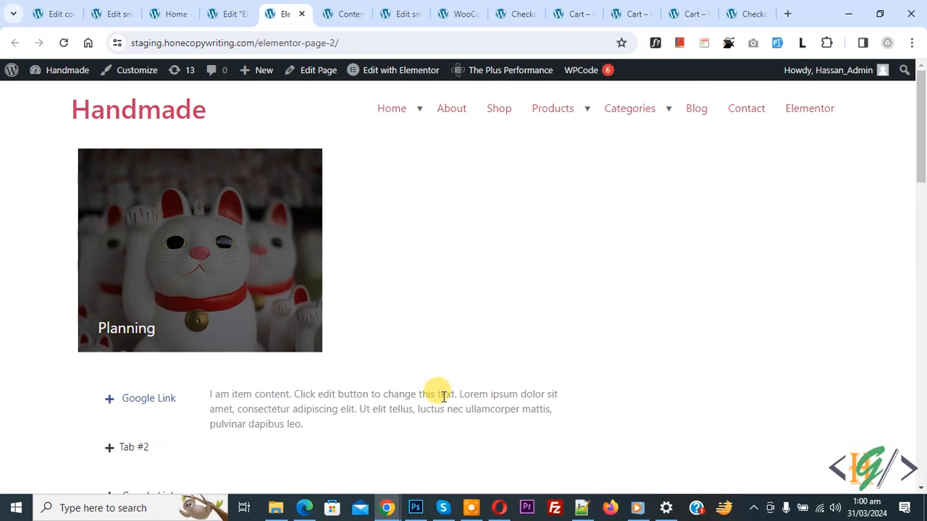